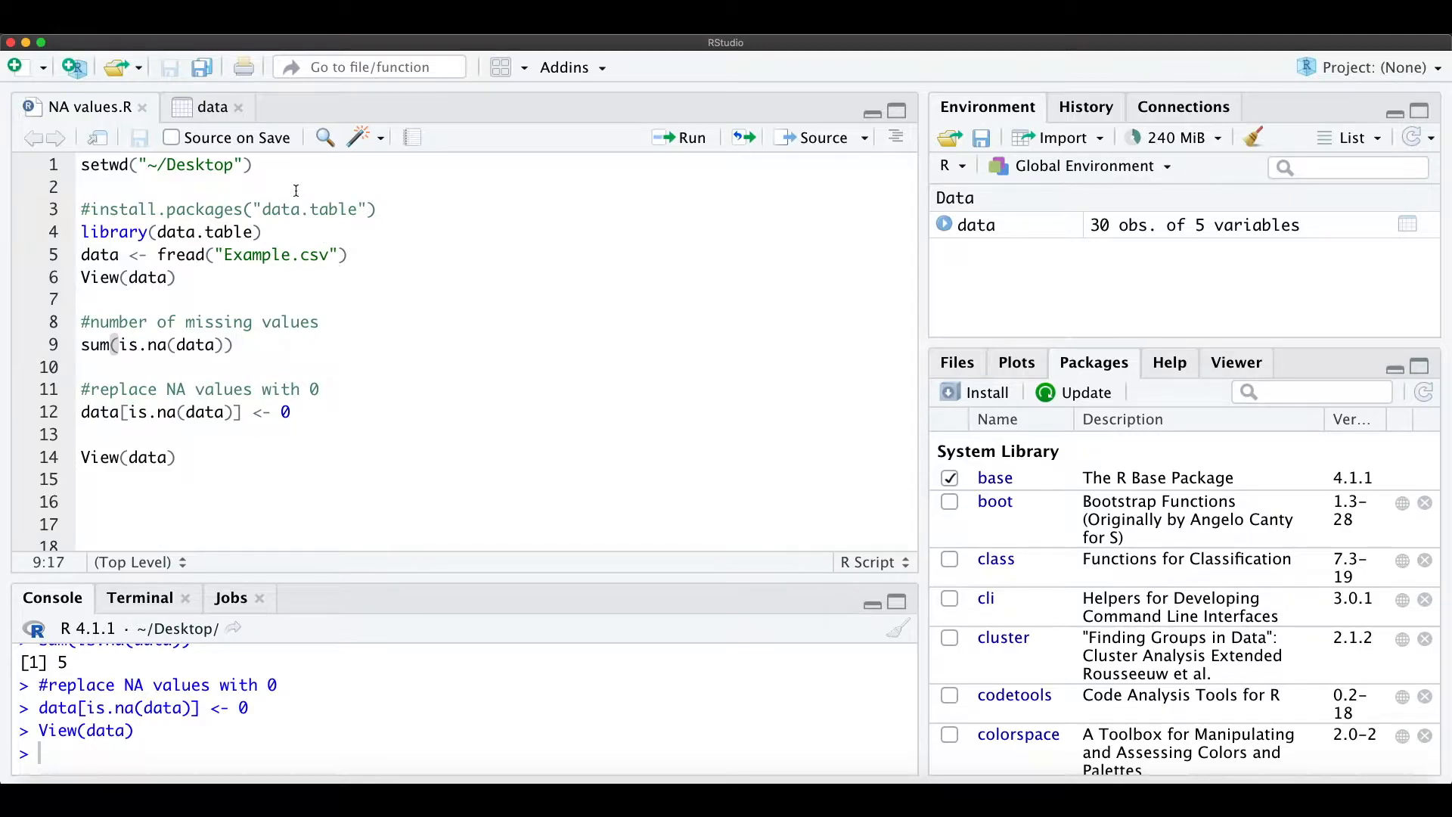
Re-run data <- fread("Example.csv") to reload the table with its original NA values.
click(254, 163)
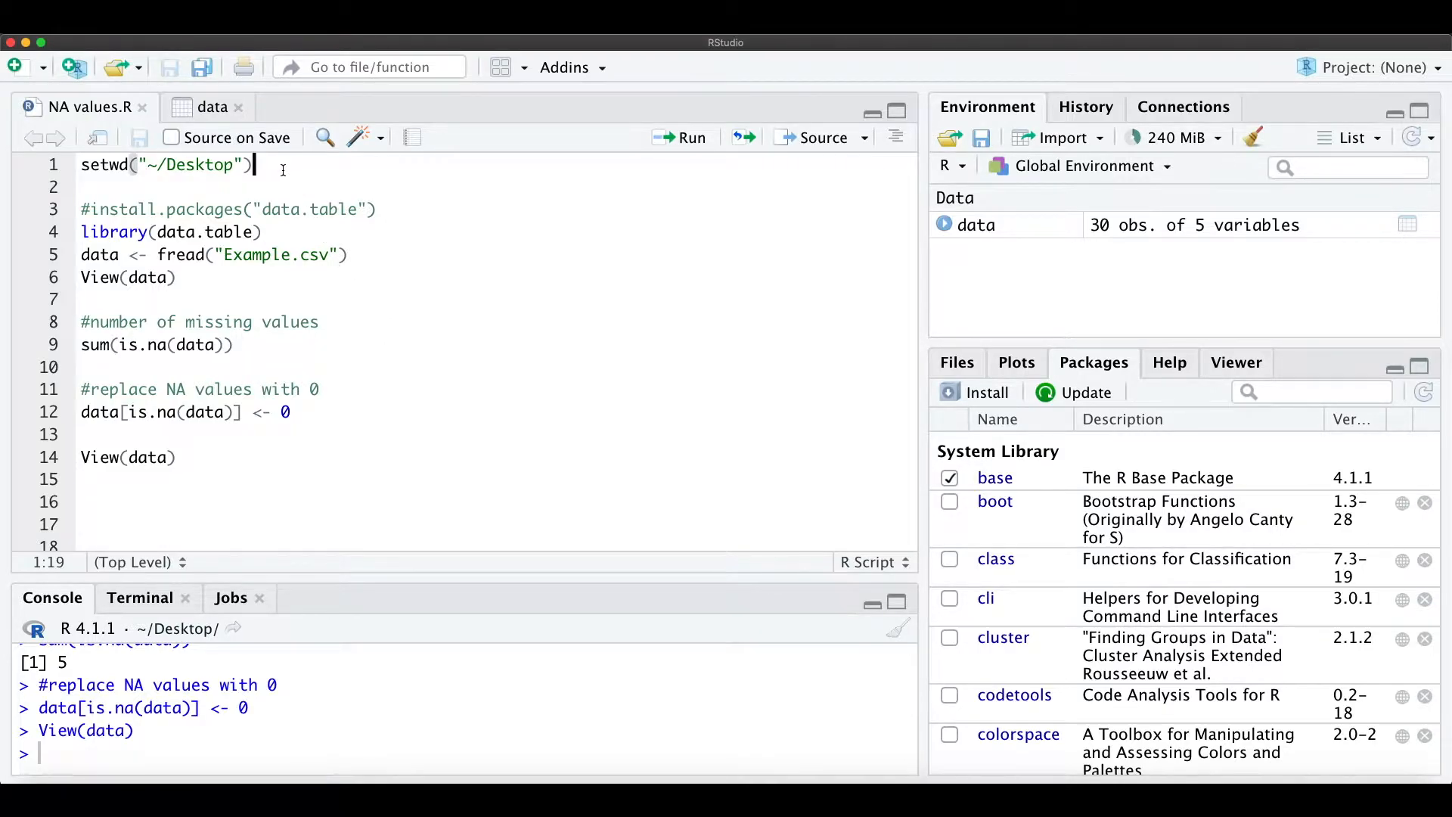
click(175, 277)
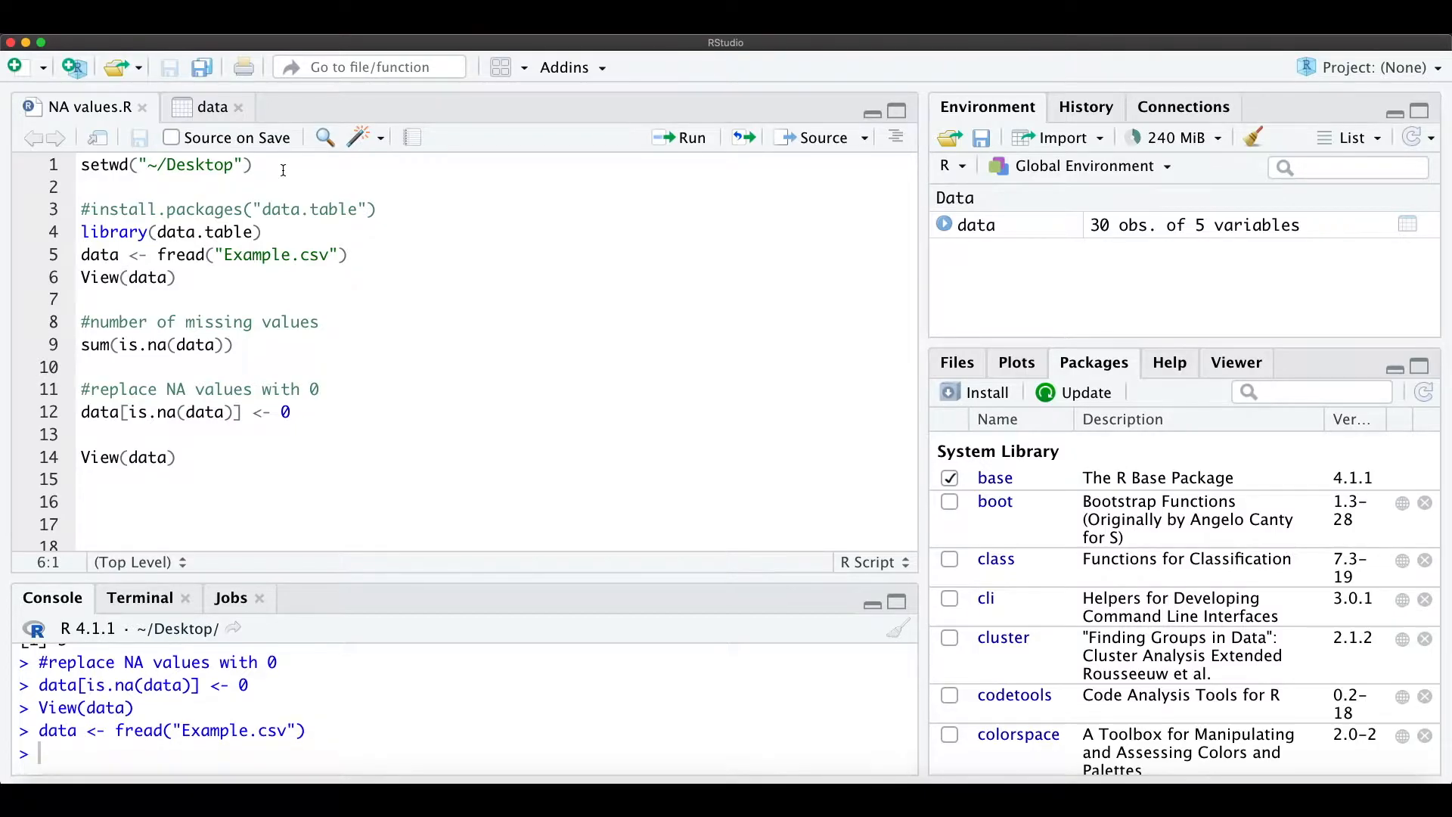
Run View(data) to show Isla's Score and Freya's Time as NA, then return to the script.
click(214, 106)
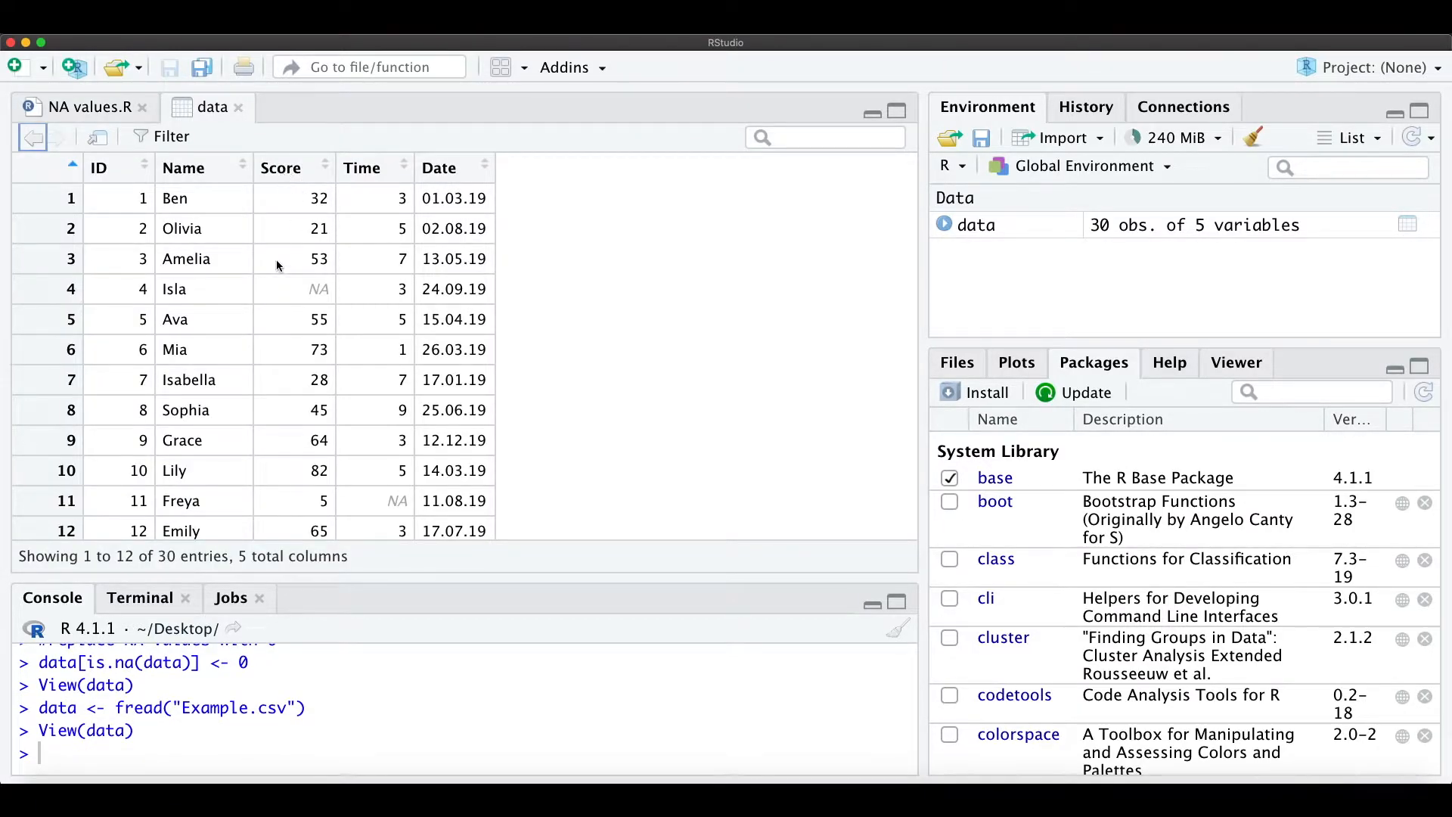
mouse_move(322, 313)
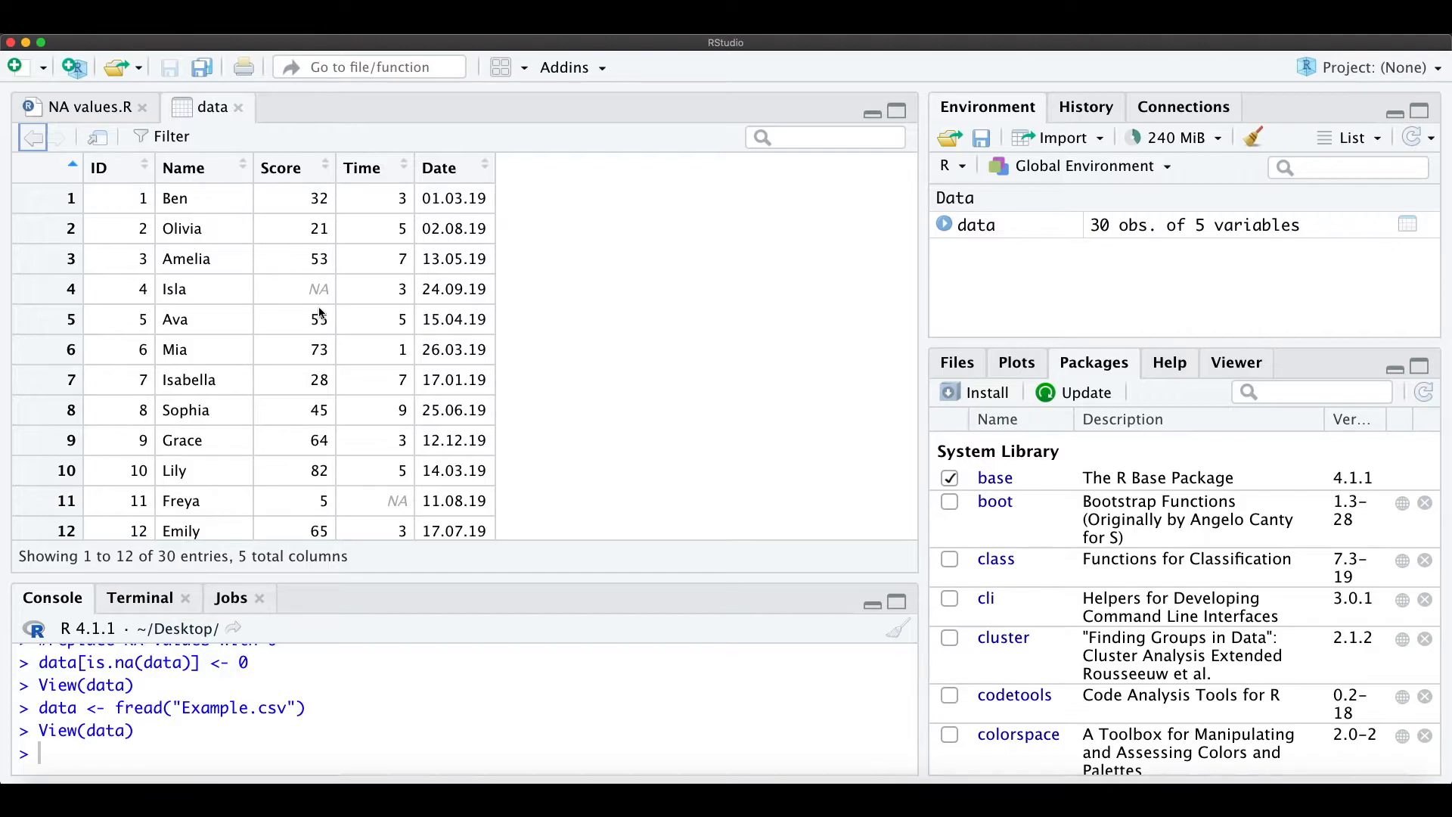
mouse_move(407, 488)
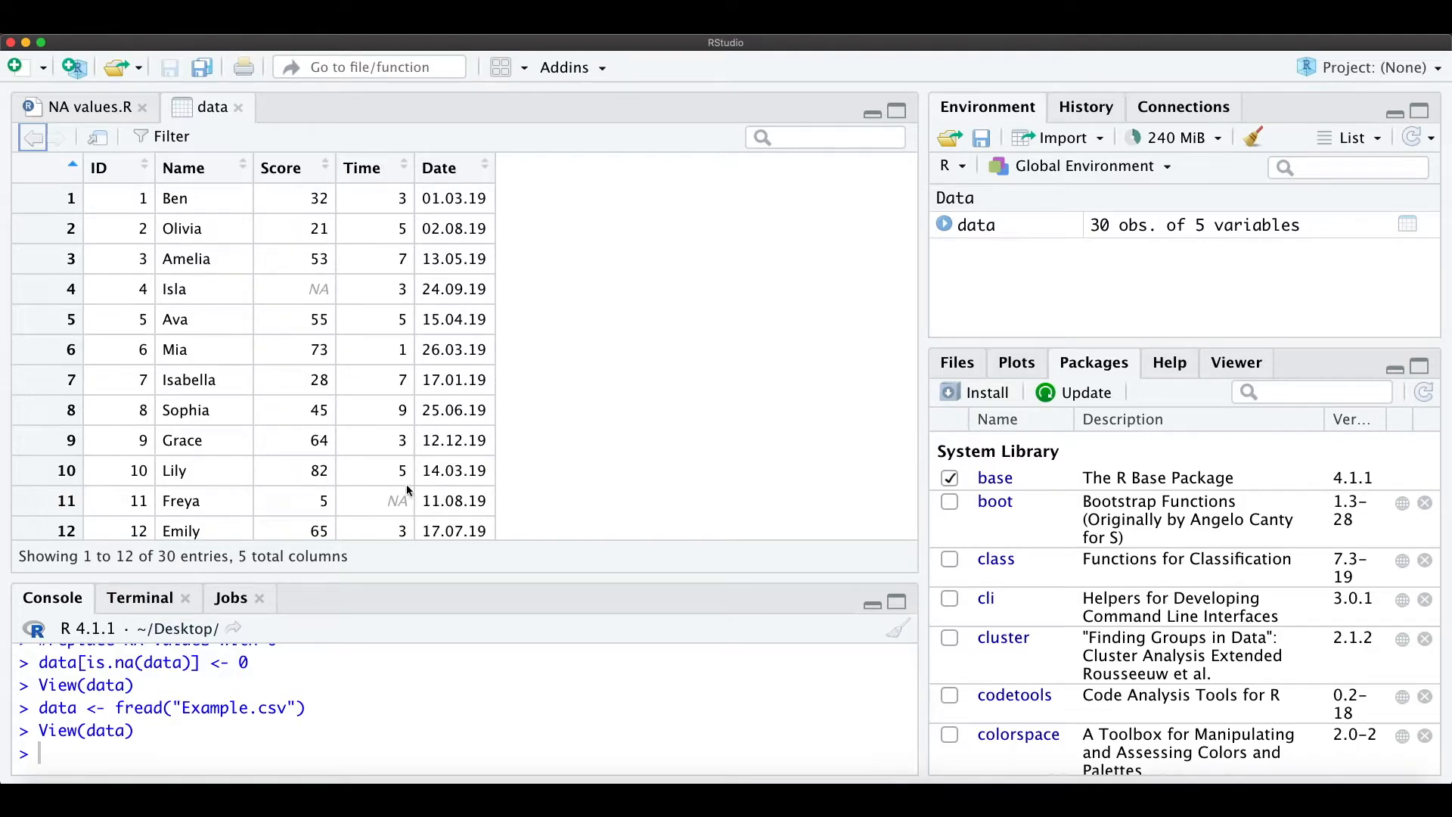
click(81, 106)
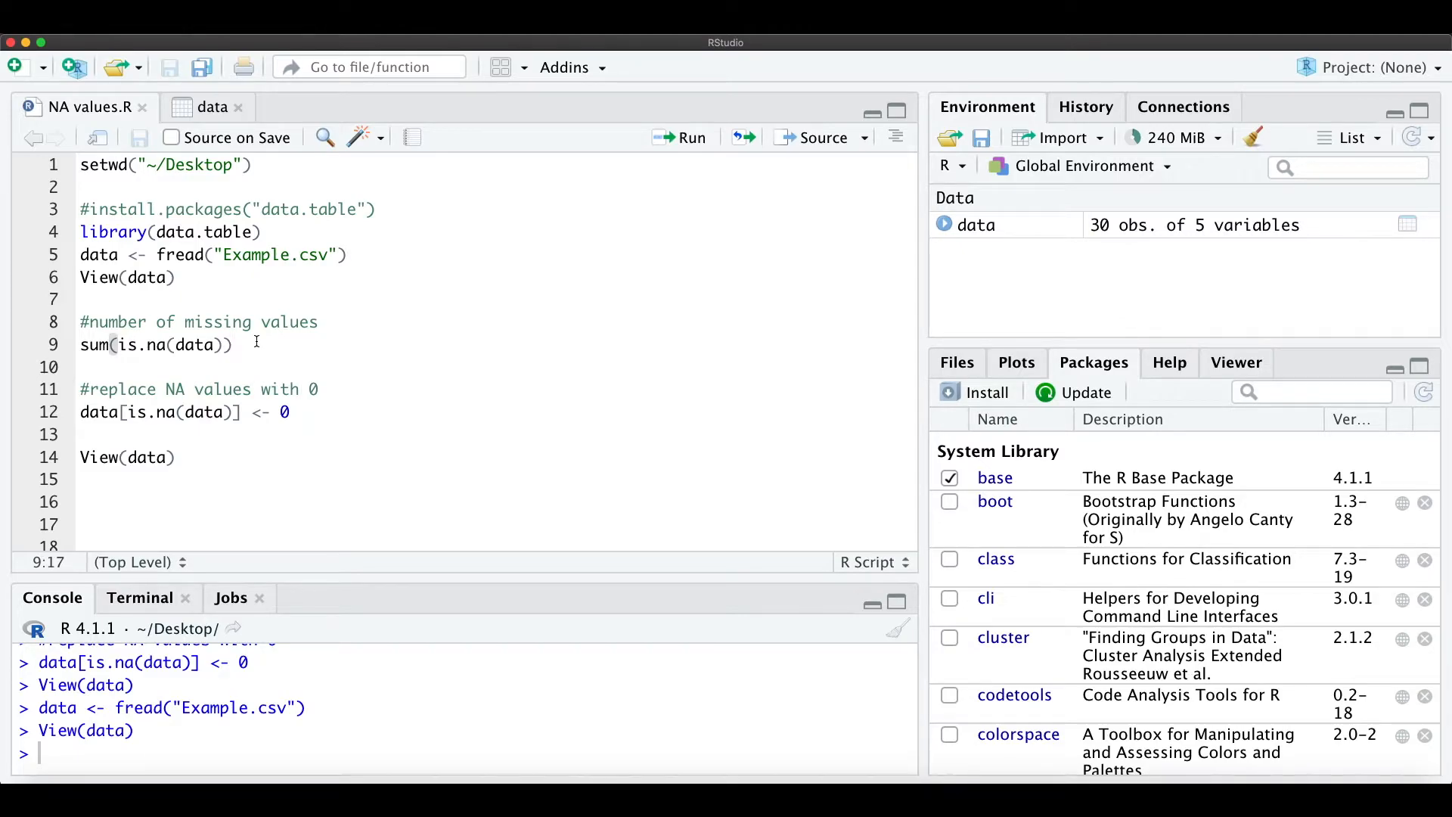
Run sum(is.na(data)) and highlight the result of 5 missing values.
click(679, 138)
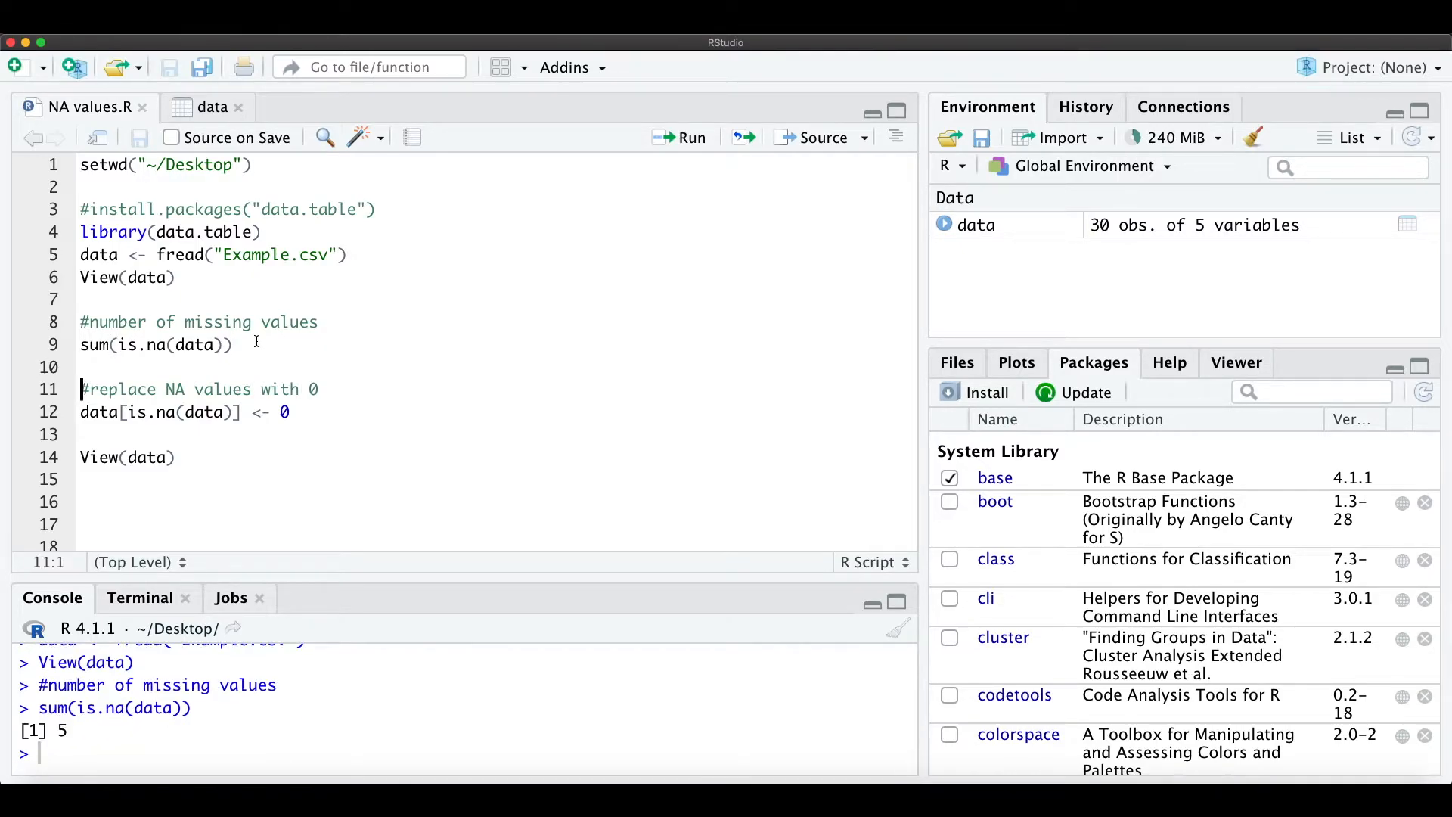
click(118, 344)
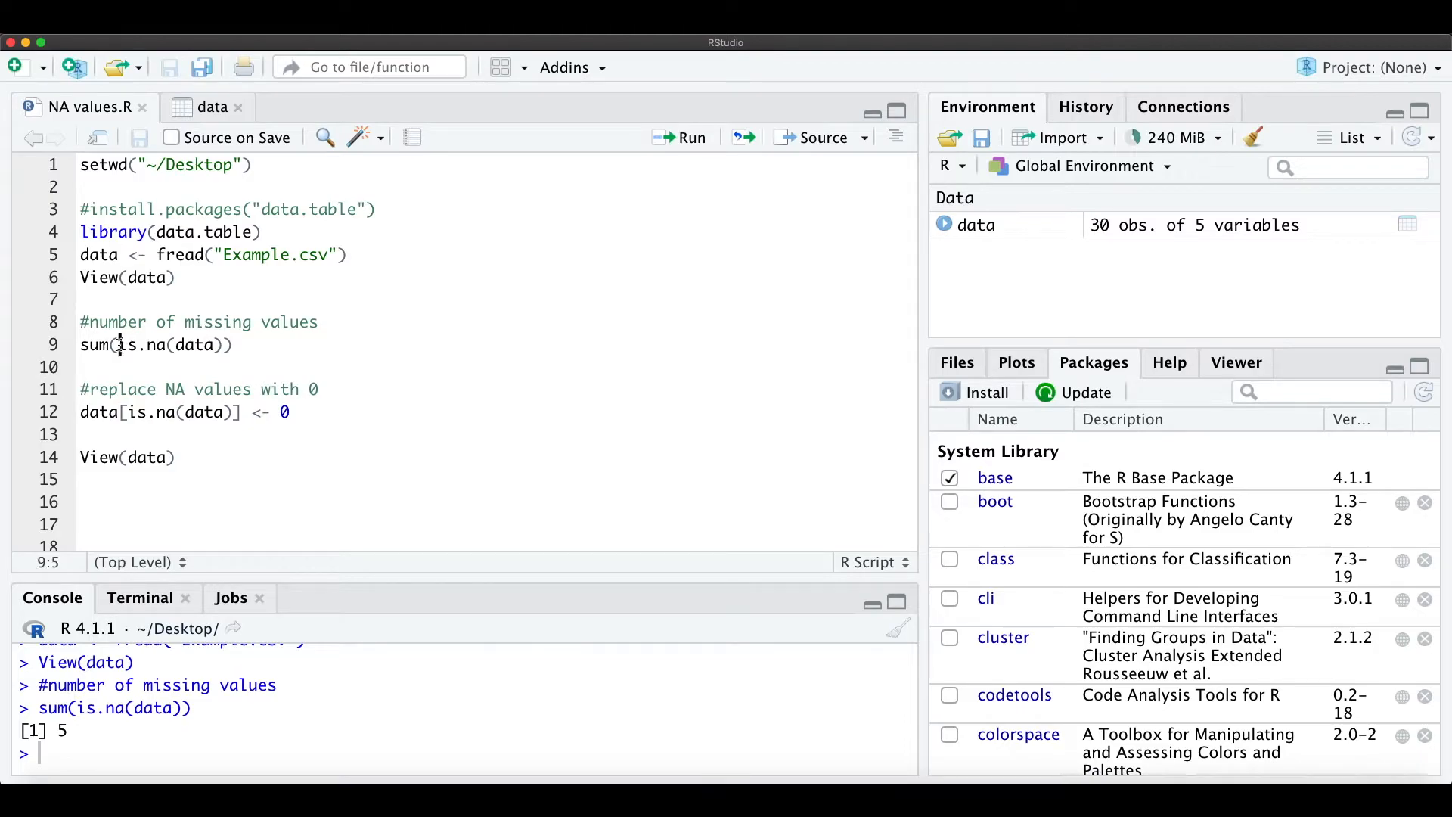
double_click(145, 345)
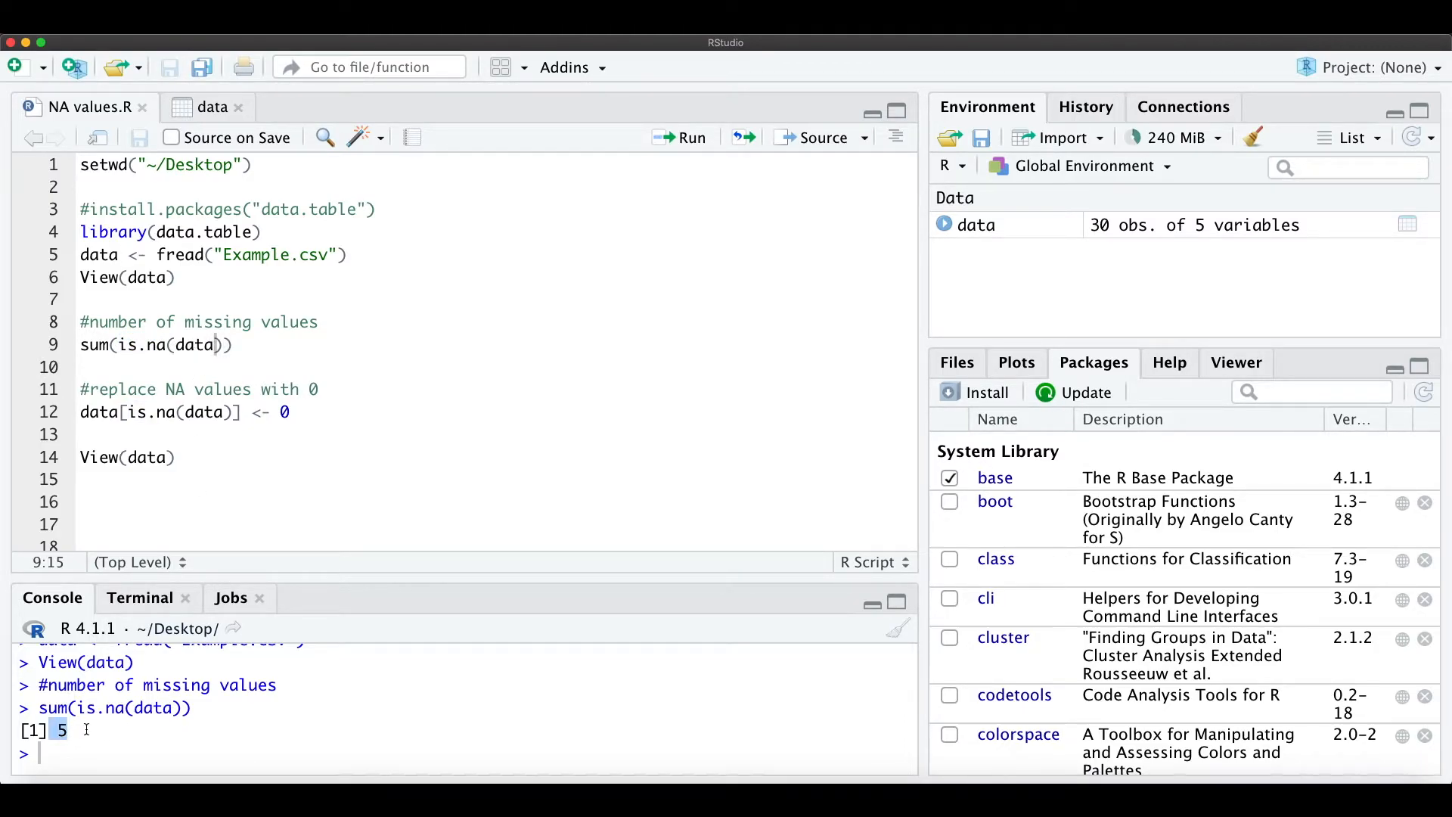
Run data[is.na(data)] <- 0 and View(data) so Isla's Score shows 0.
click(81, 388)
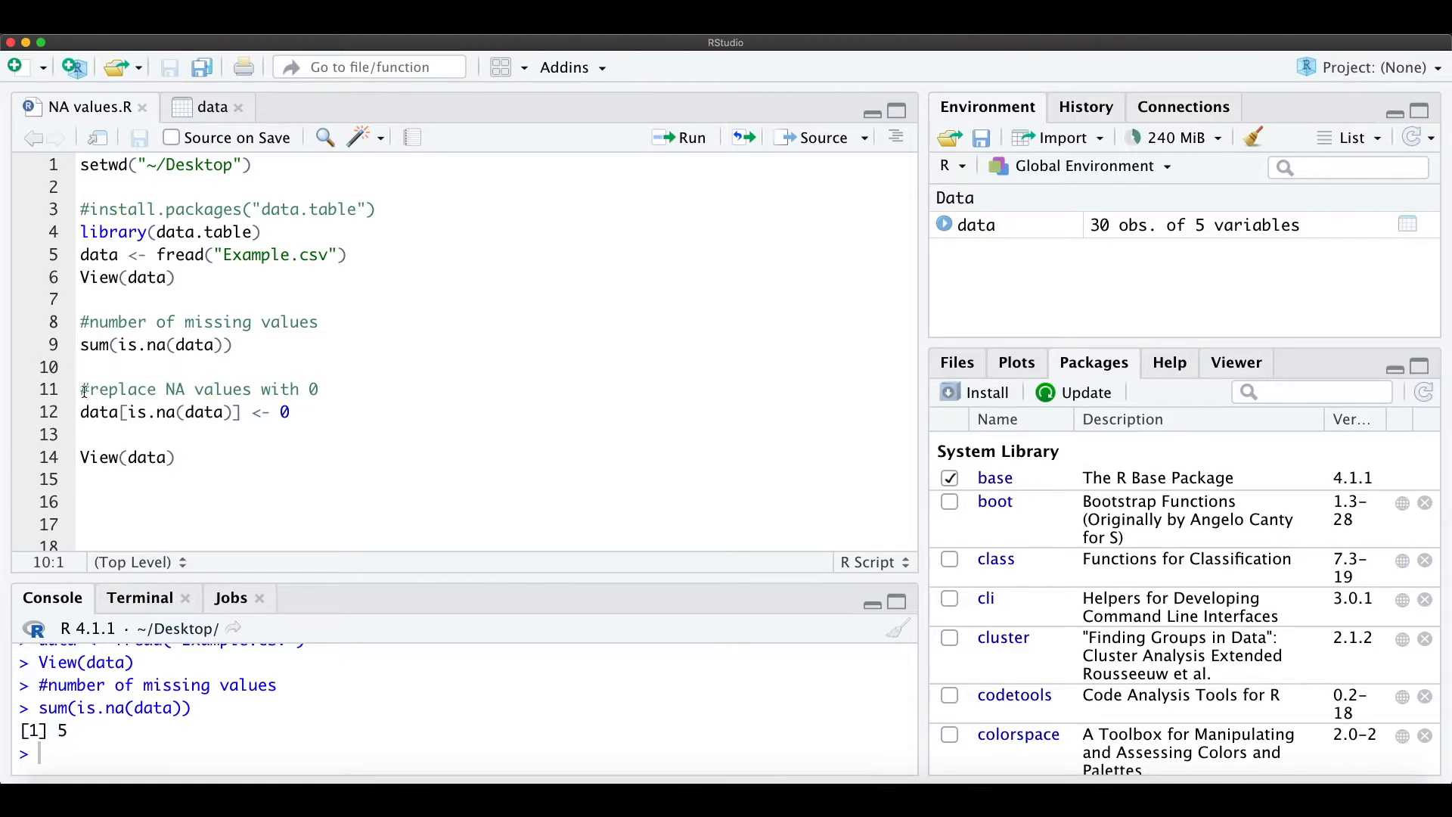
click(236, 389)
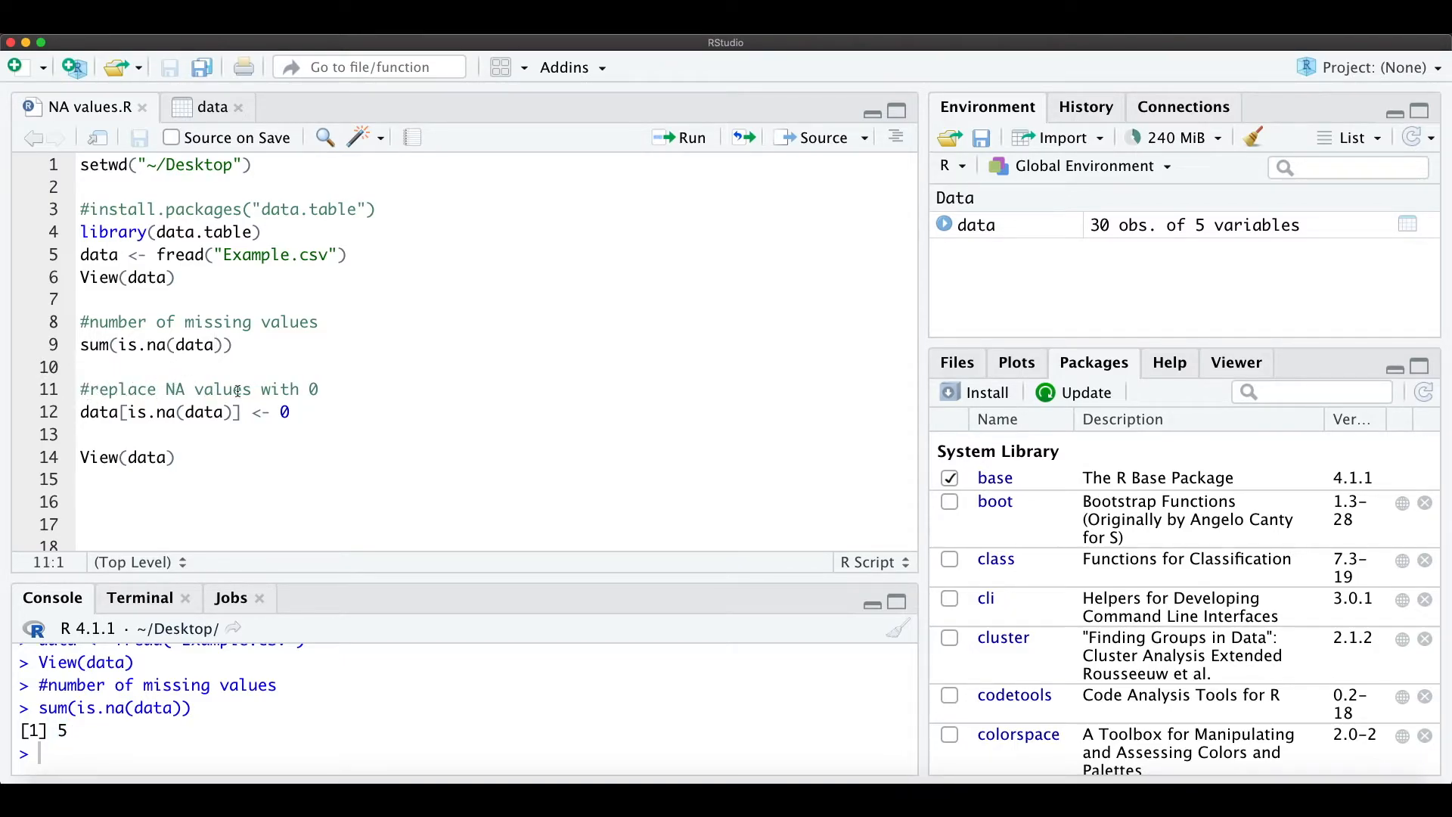
click(292, 411)
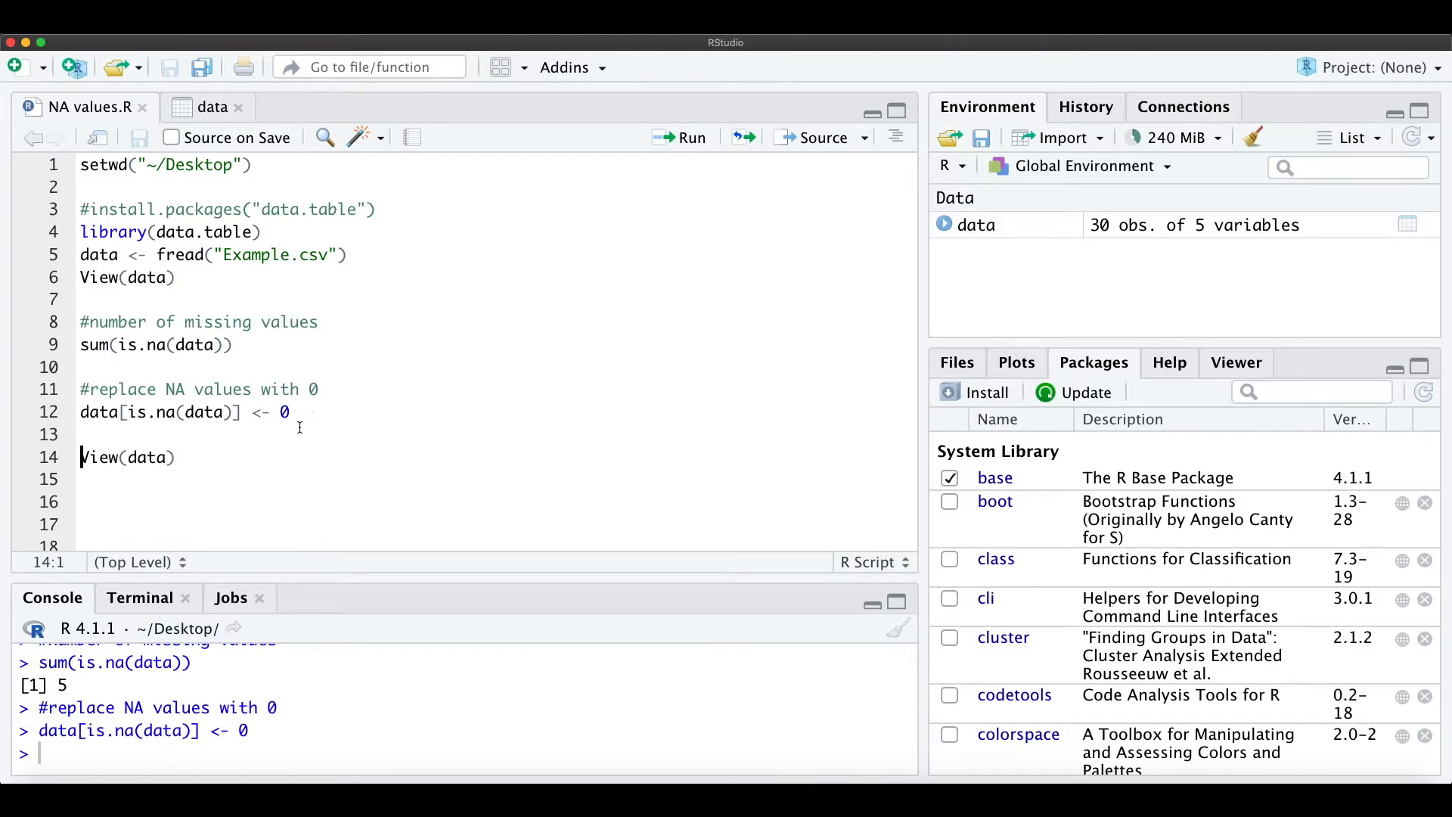
click(681, 137)
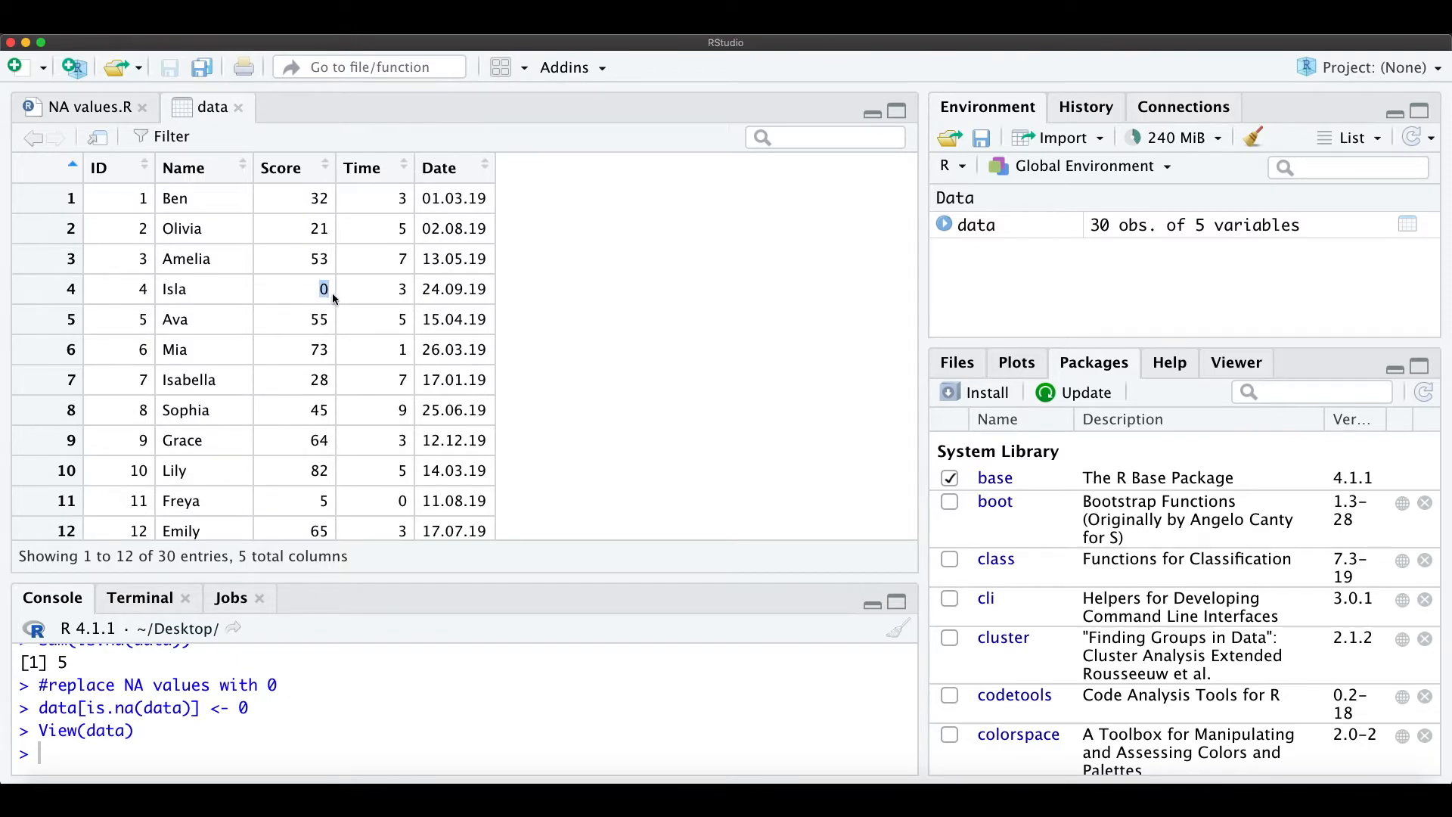
mouse_move(307, 394)
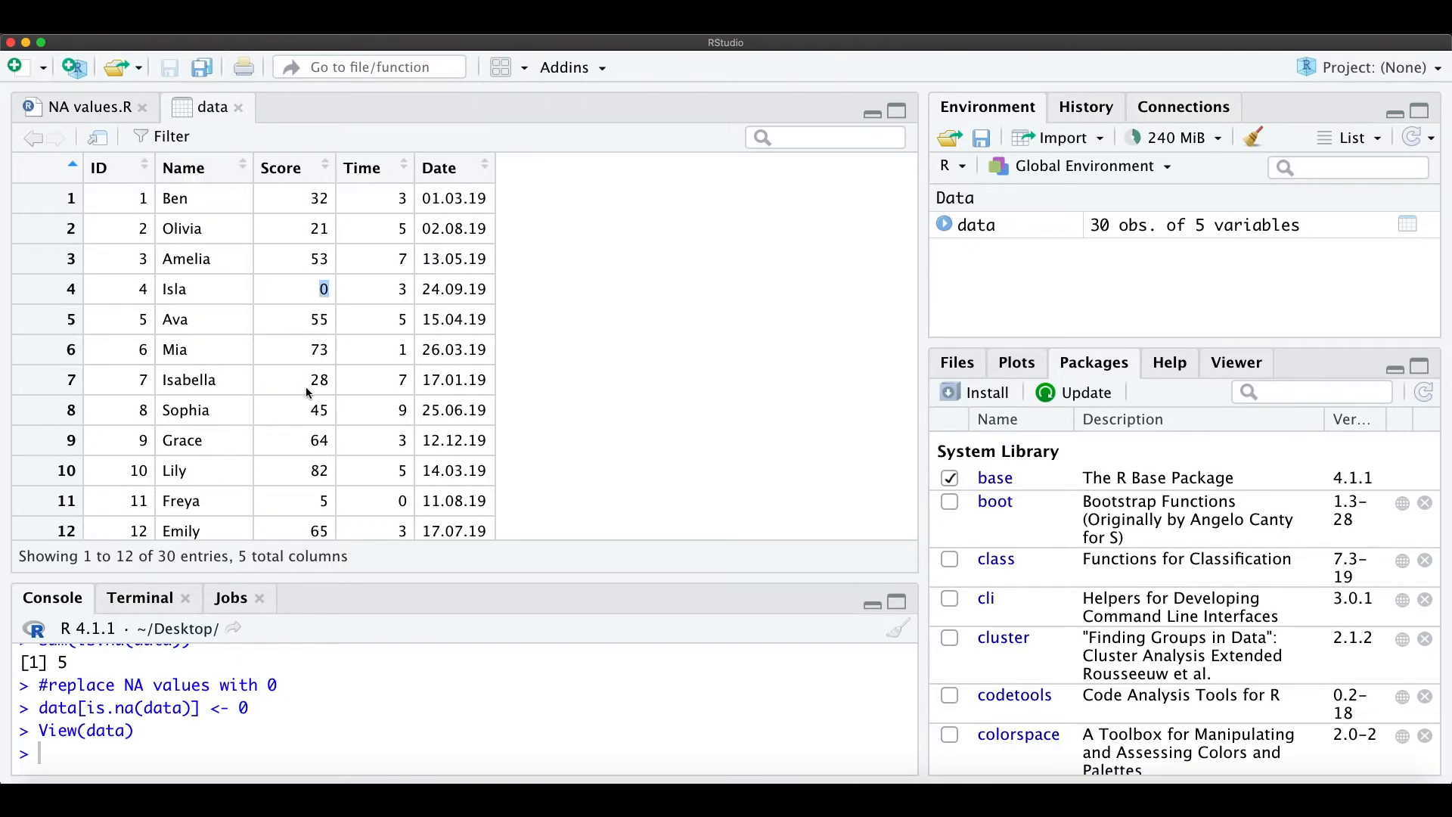
scroll(down, 3)
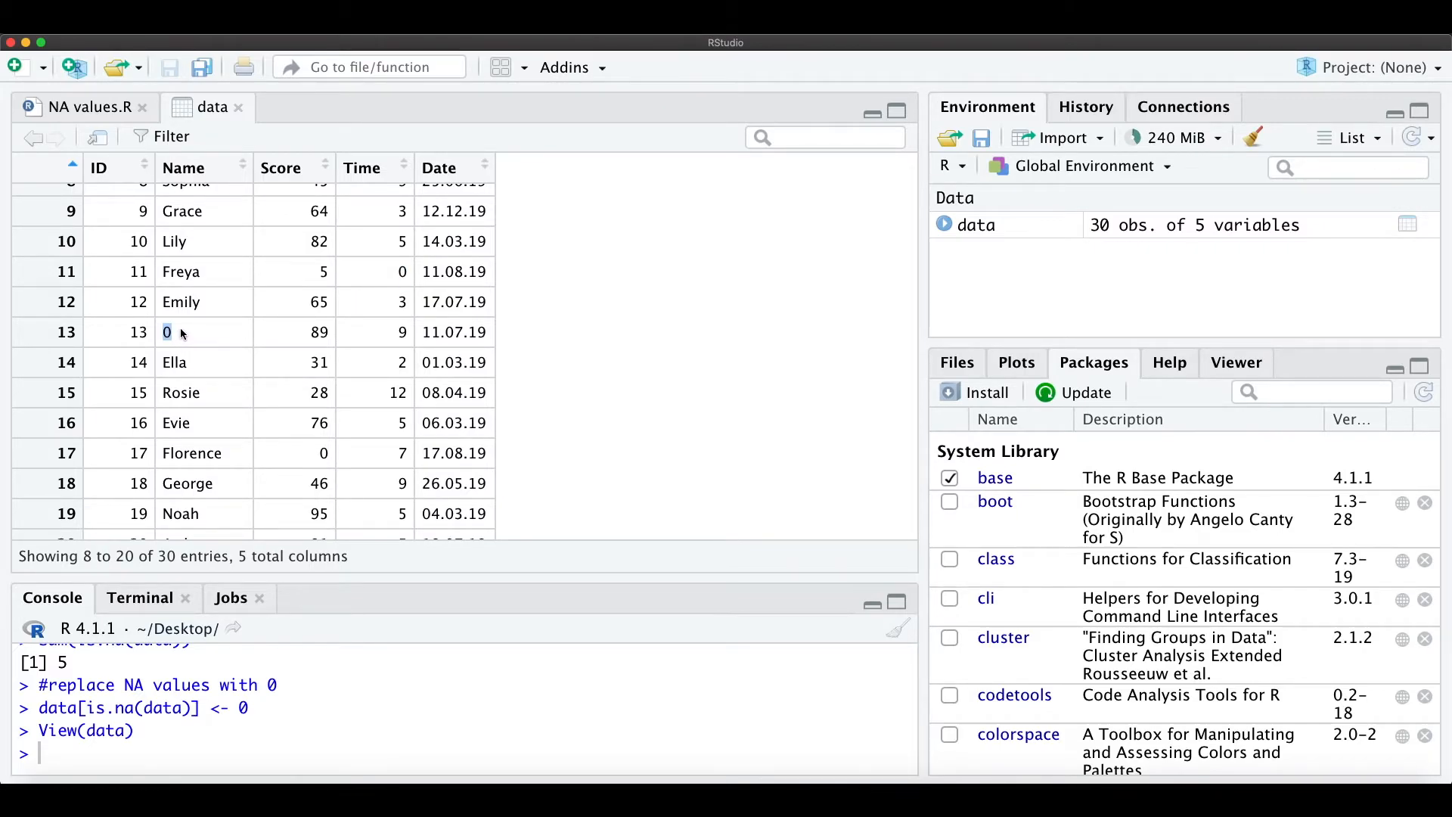
mouse_move(168, 349)
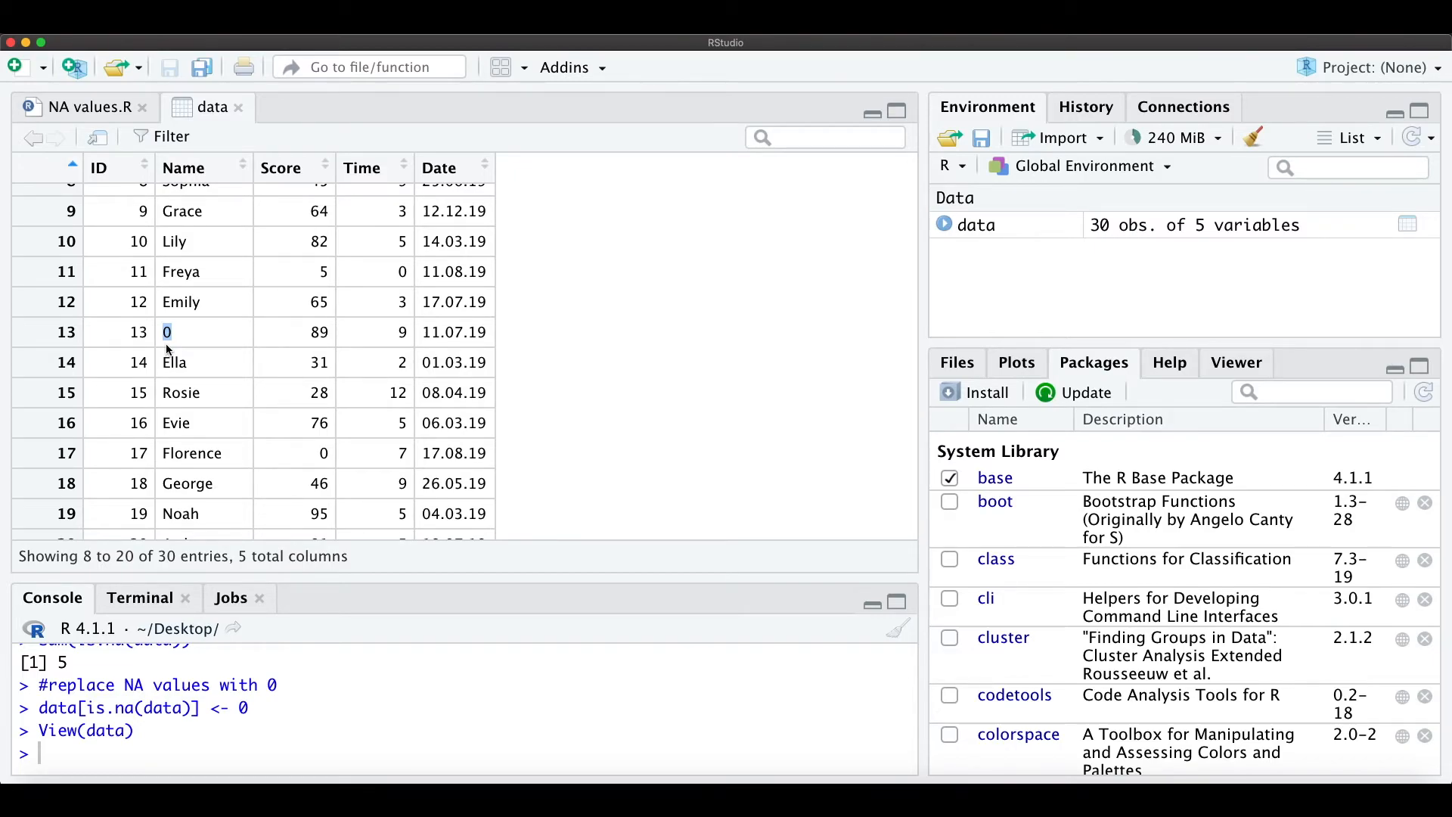
scroll(down, 3)
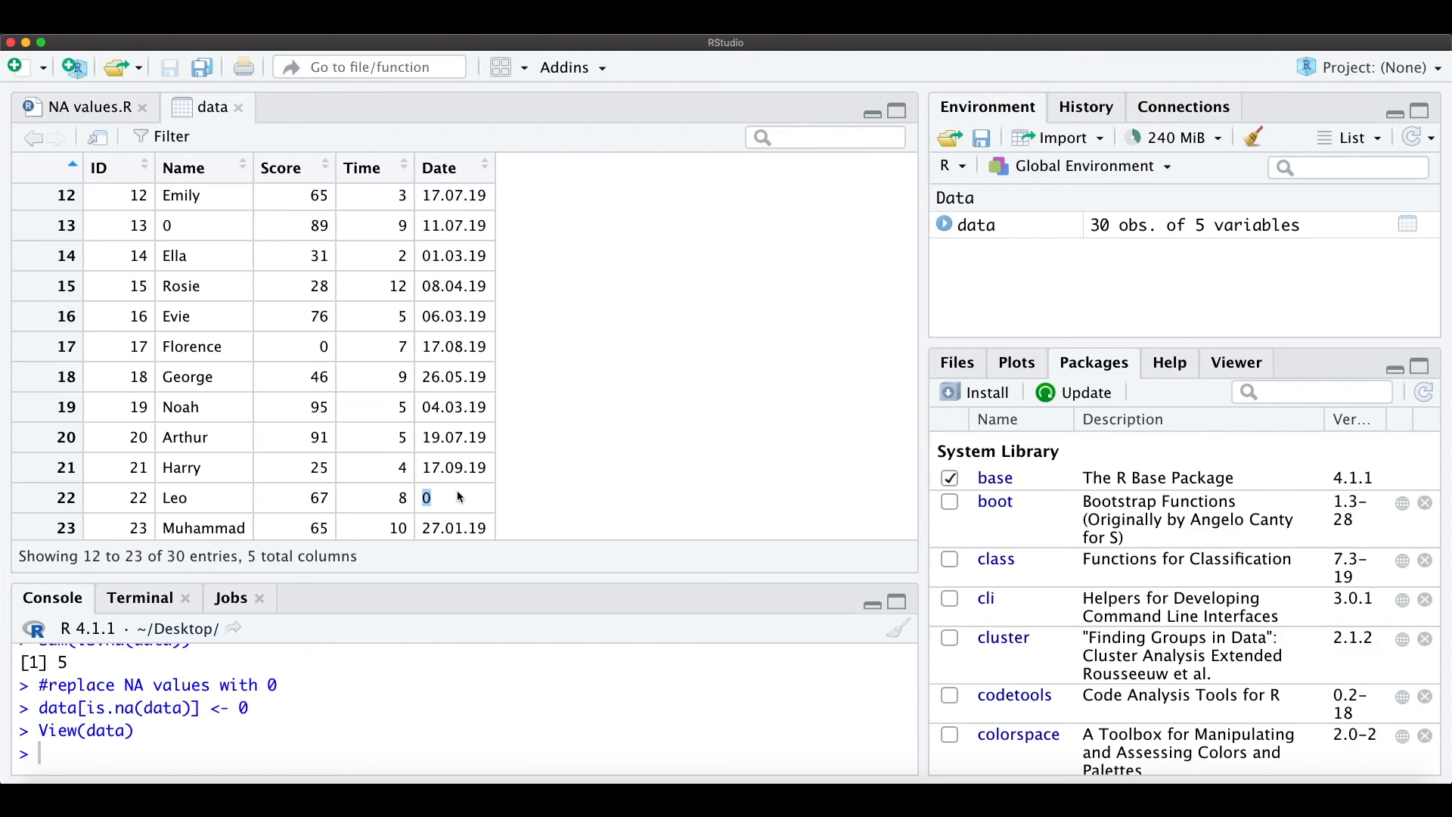
mouse_move(436, 493)
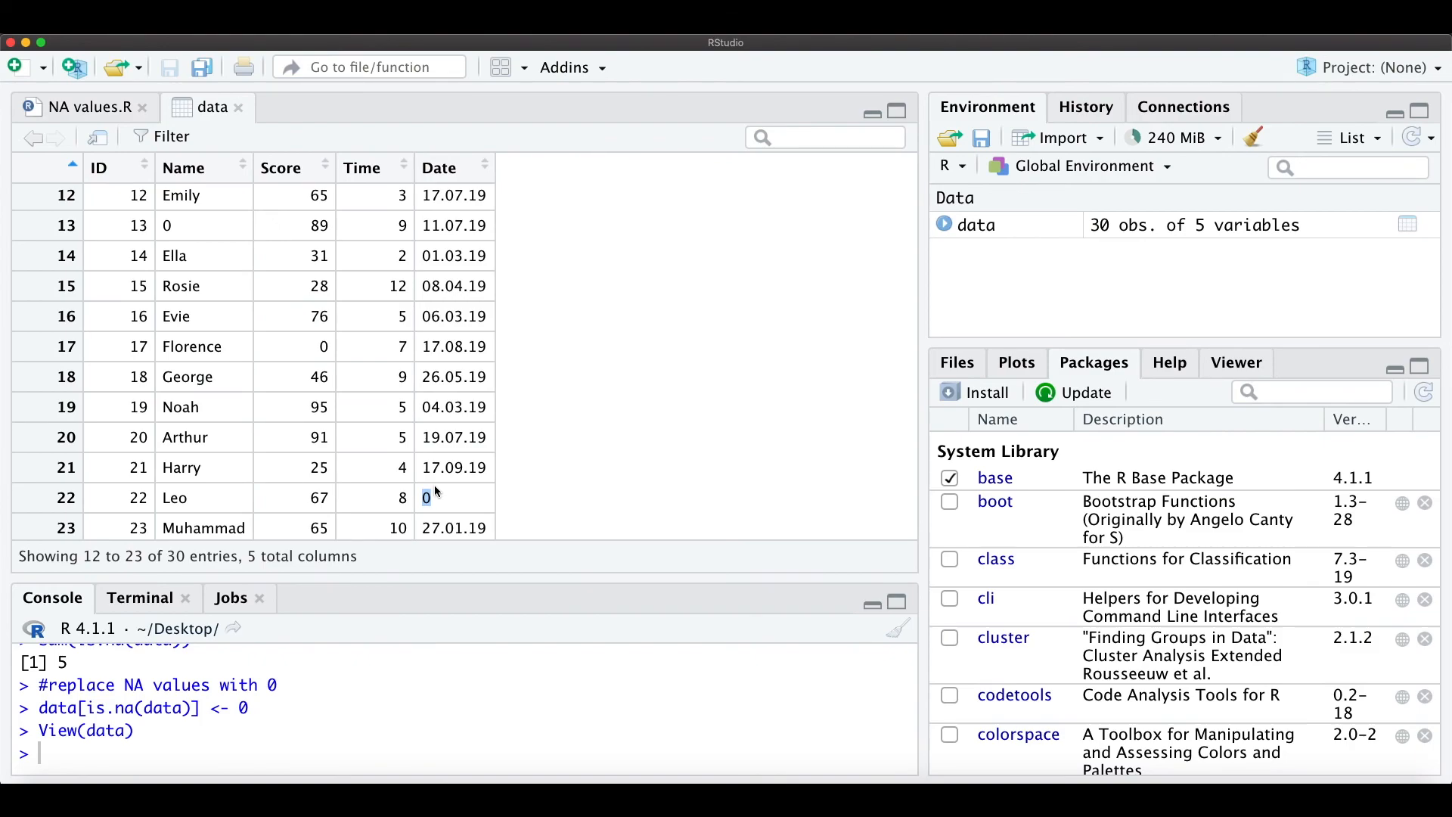